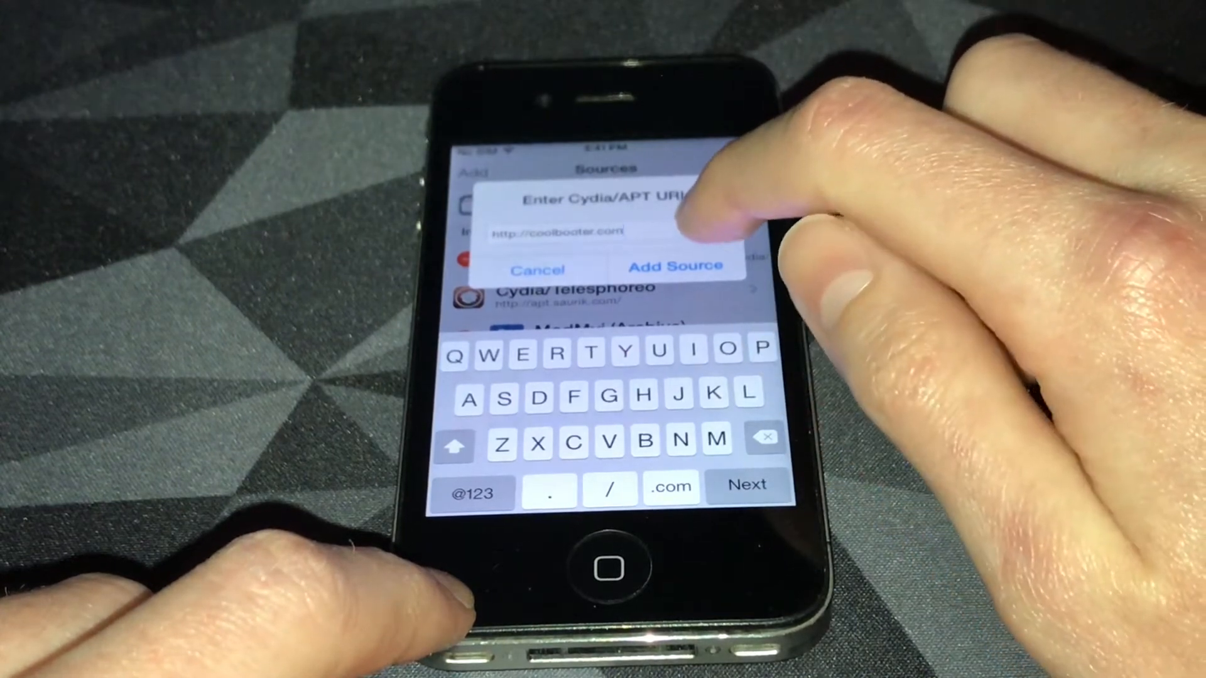
left_click(674, 265)
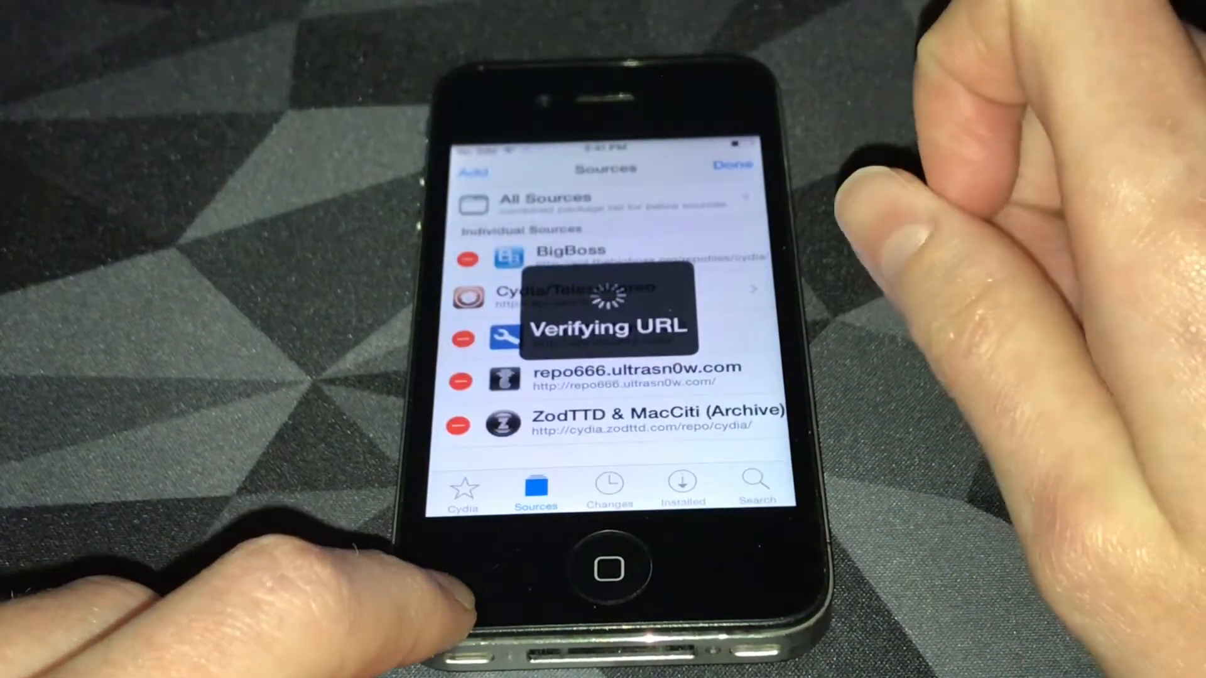